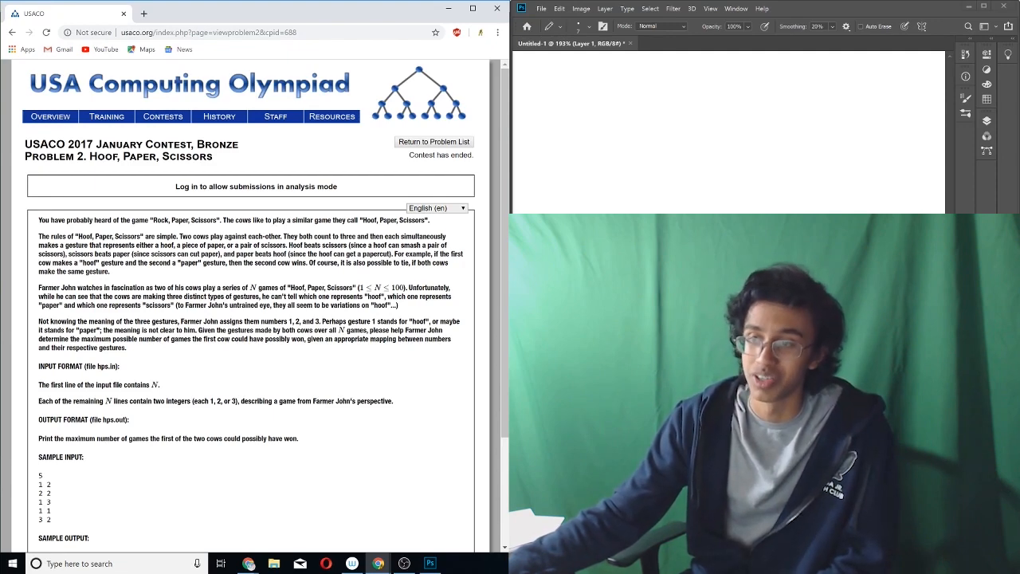
Review the problem statement's gesture description, then brush-write the sample gesture numbers on the canvas
left_click_drag(277, 306, 395, 306)
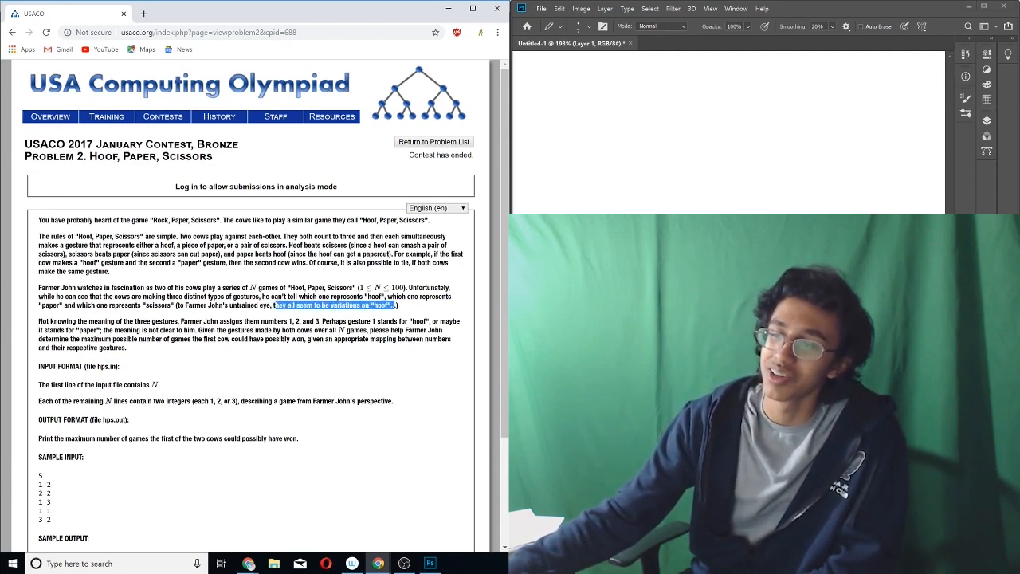
scroll("down", 3)
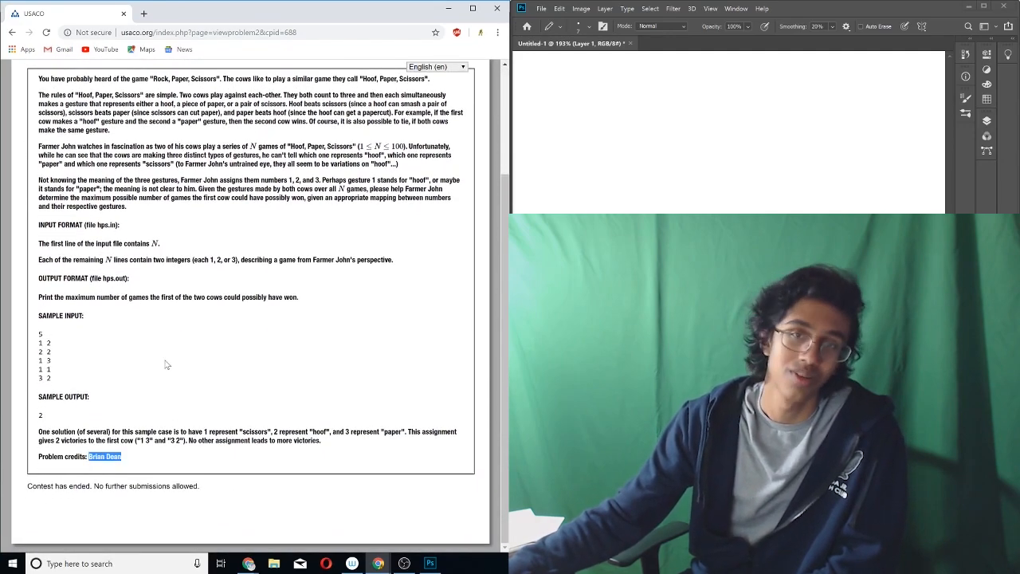
scroll("up", 3)
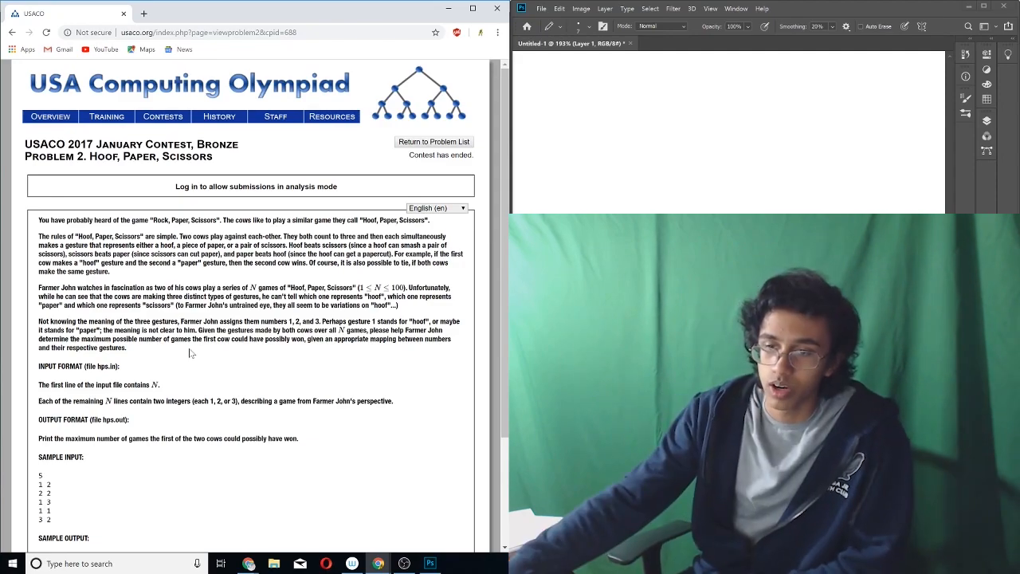
scroll("down", 3)
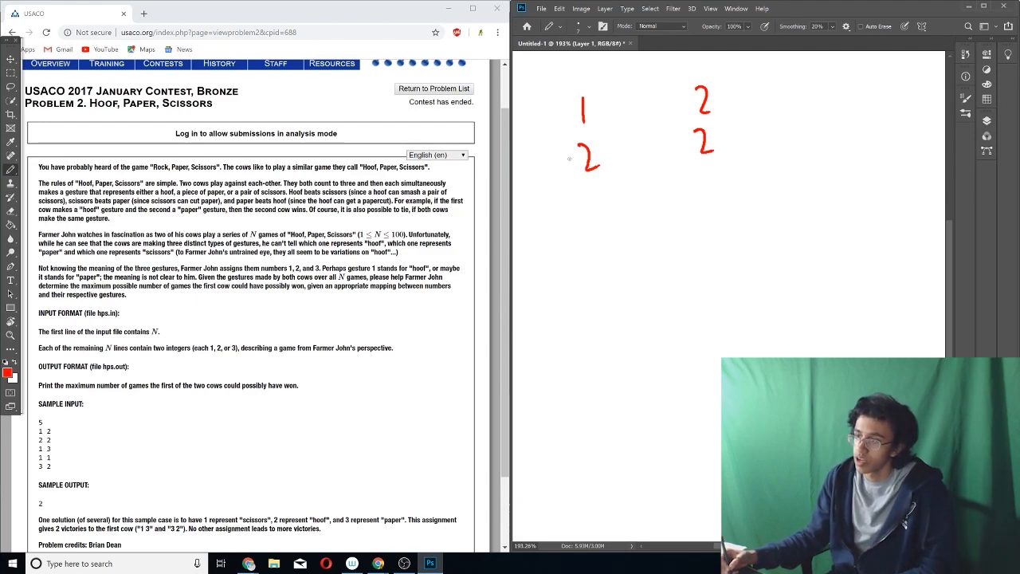
left_click_drag(566, 159, 746, 121)
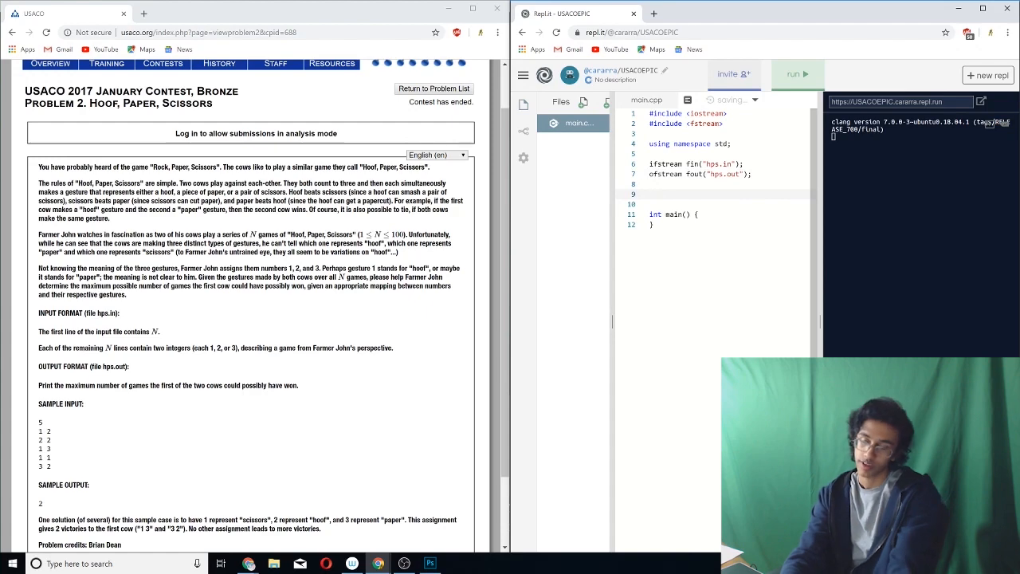
Declare global int n and begin the cowa/cowb array declarations above main
type("int n;")
type("int cowb[200];")
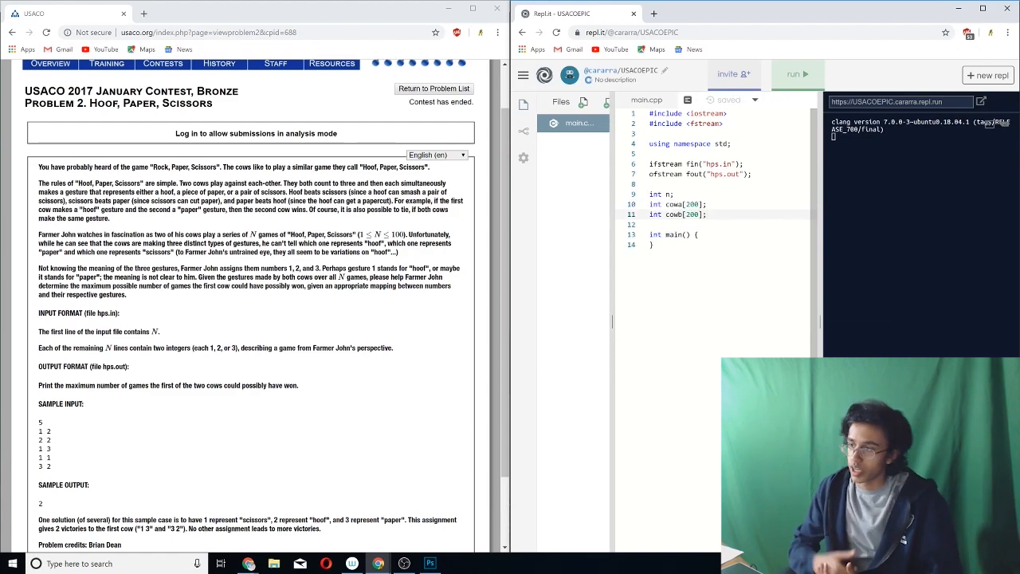
key("Enter")
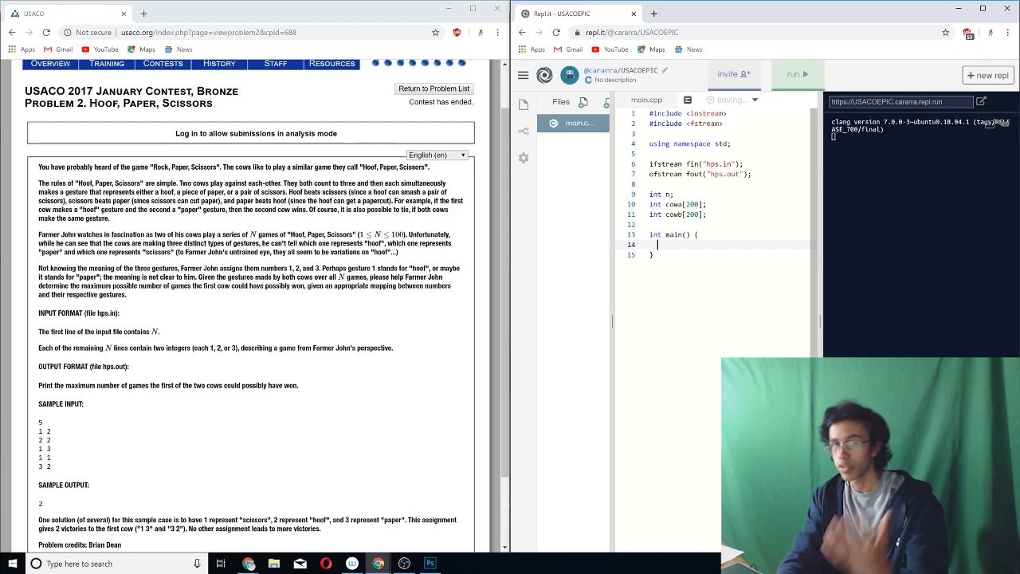
type("c")
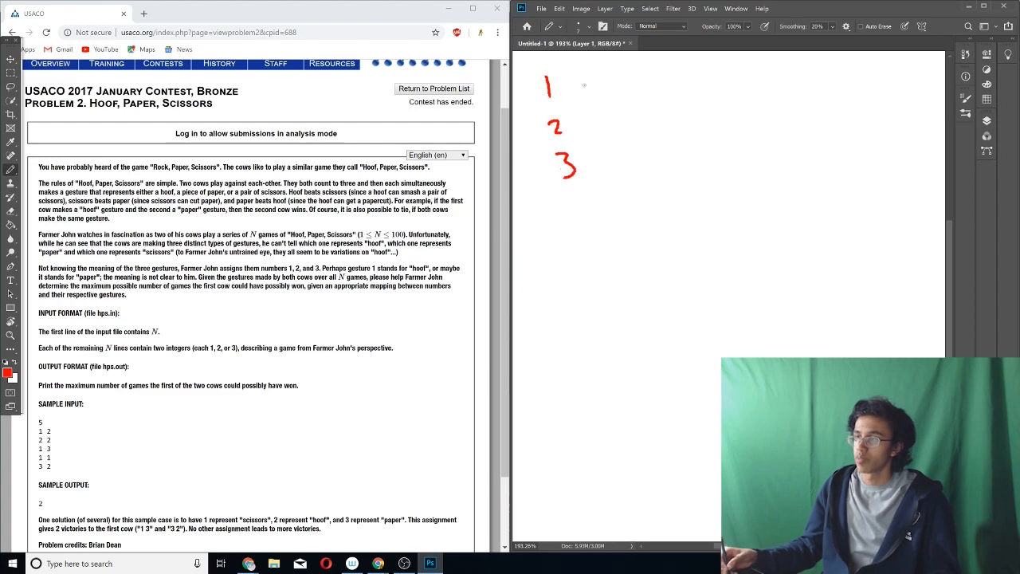
Write 1, 2, 3 in a column with H, P, S beside them as the gesture mapping
left_click_drag(666, 64, 669, 112)
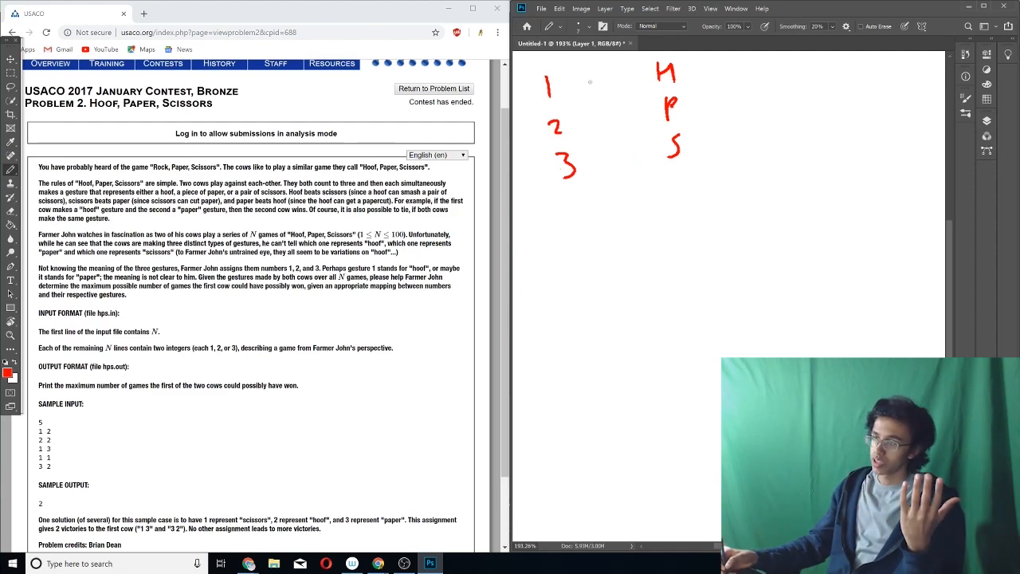
left_click_drag(558, 83, 653, 76)
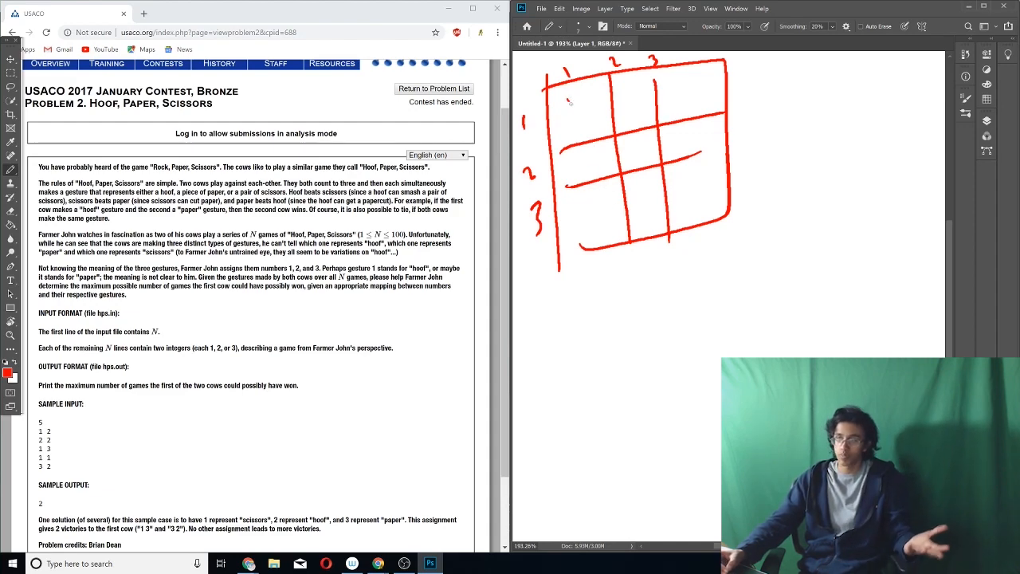
Mark the grid's diagonal cells with X and write F in the top-right cell
left_click_drag(558, 82, 586, 114)
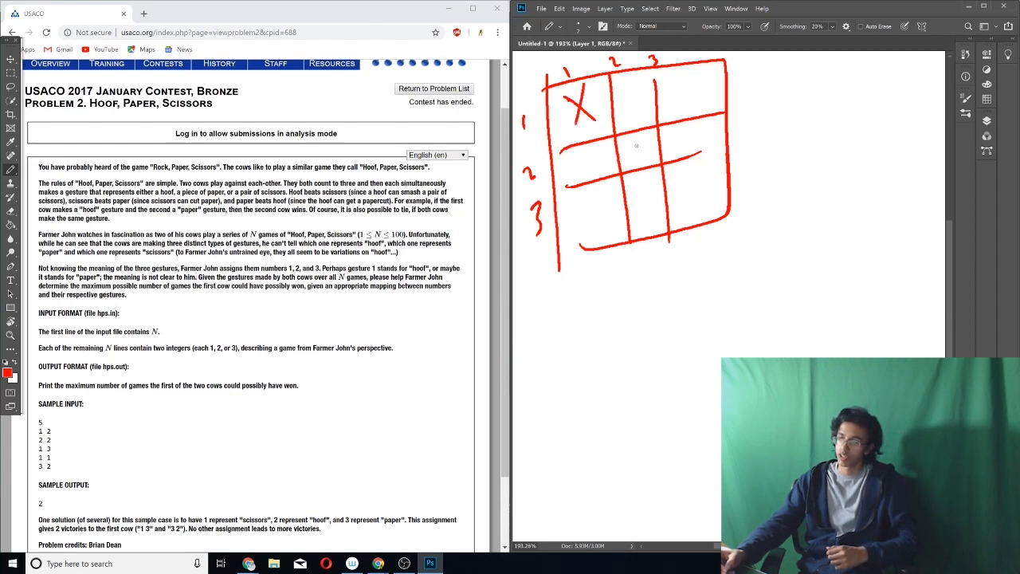
left_click_drag(629, 140, 645, 157)
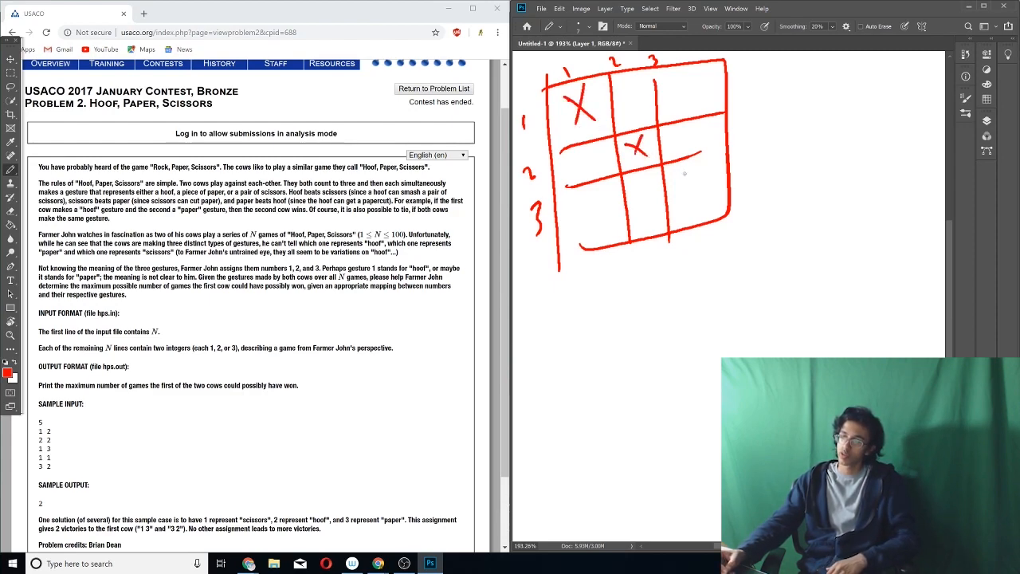
left_click_drag(682, 173, 709, 194)
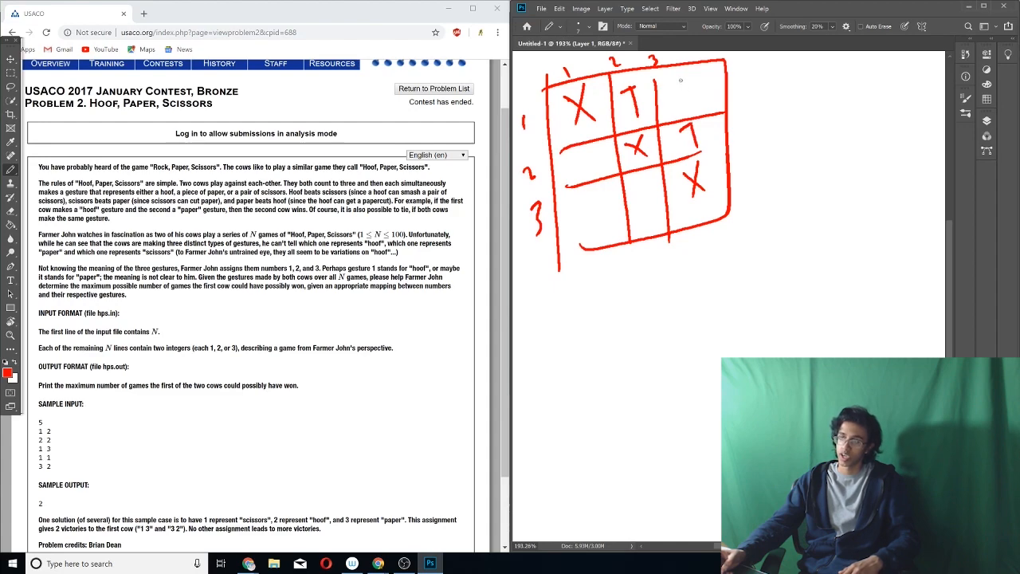
left_click_drag(684, 76, 688, 99)
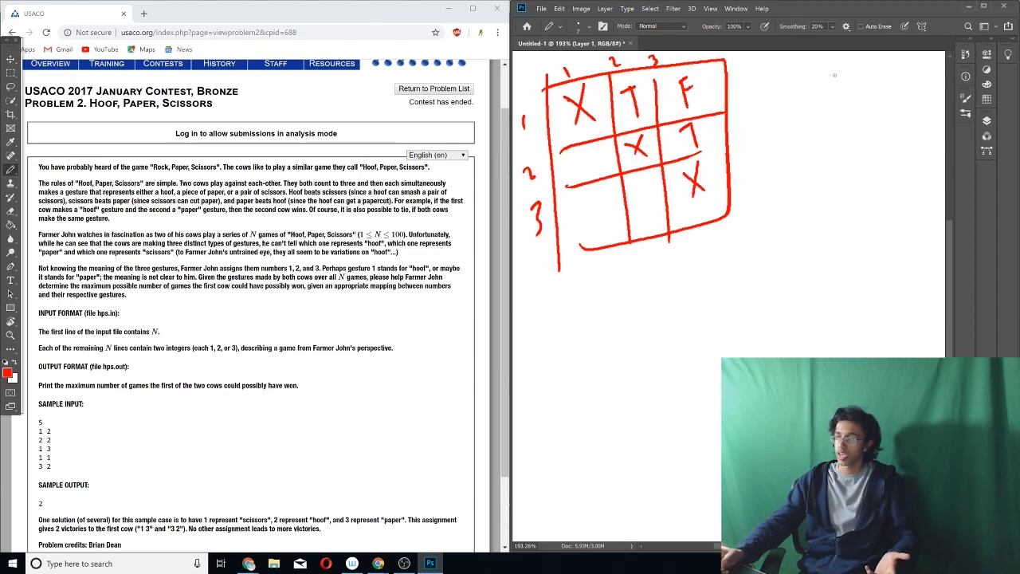
Sketch a second compact outcome table to the right, then bring up the open-windows list
left_click_drag(837, 87, 847, 72)
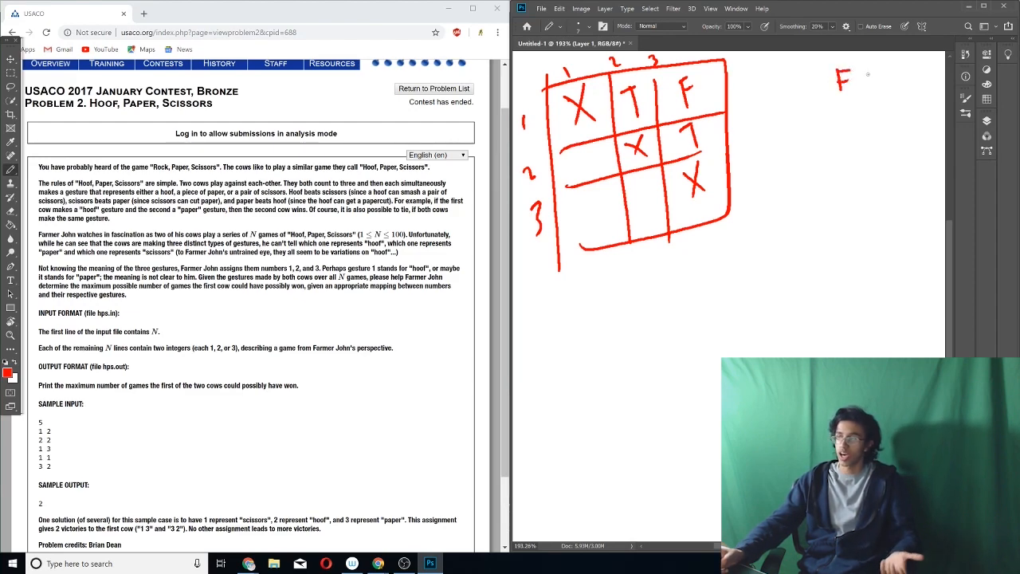
left_click_drag(861, 67, 873, 91)
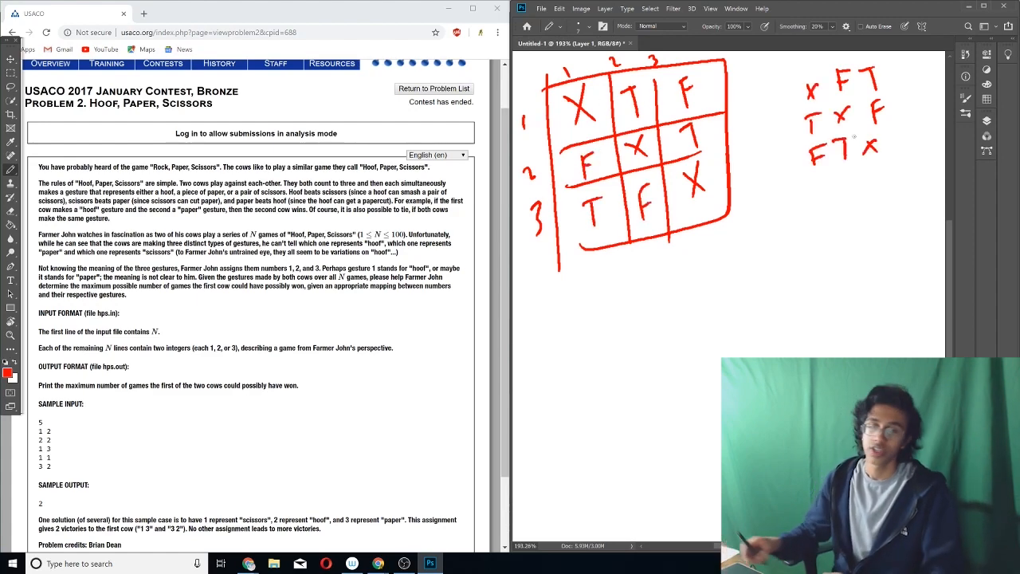
key("alt+tab")
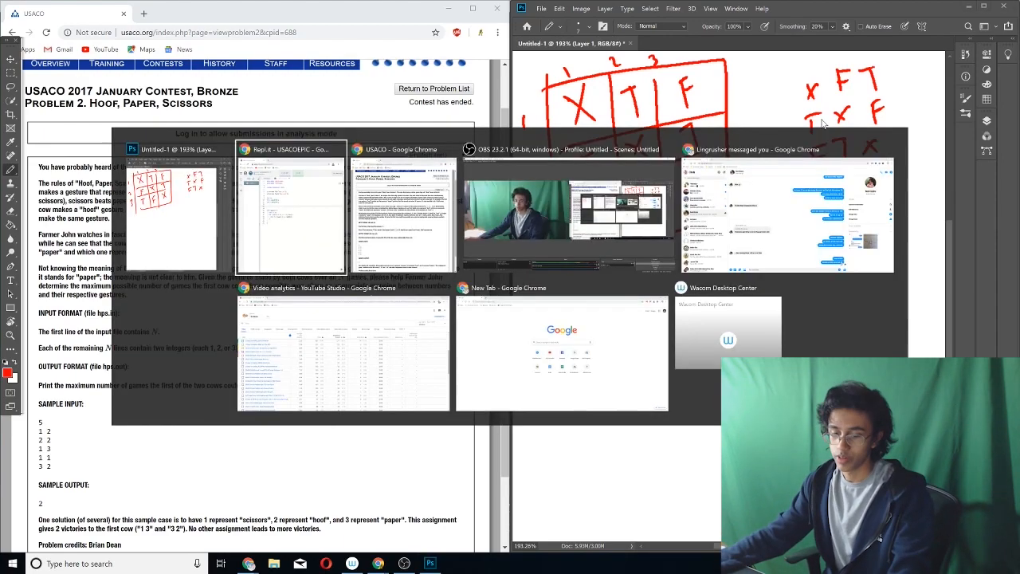
Add a tot counter that increments when the table entry for cowa[i], cowb[i] is a win
left_click(290, 148)
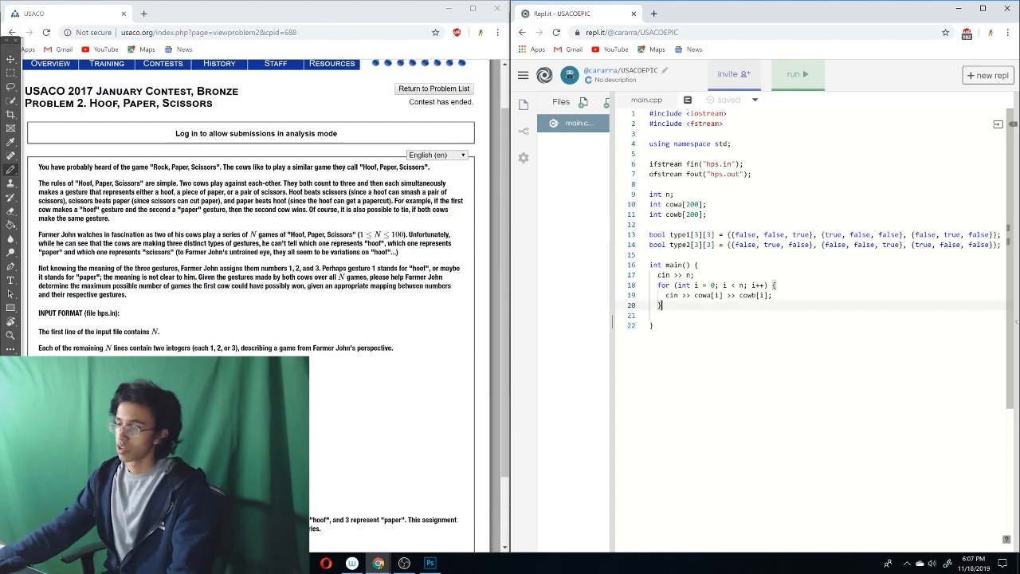
type("int t")
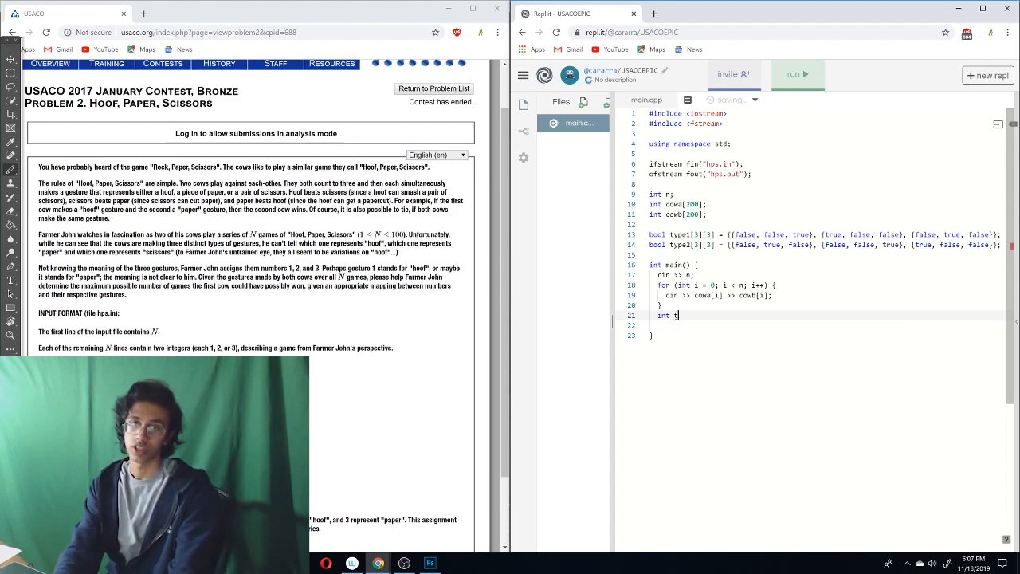
type("ot = 0;")
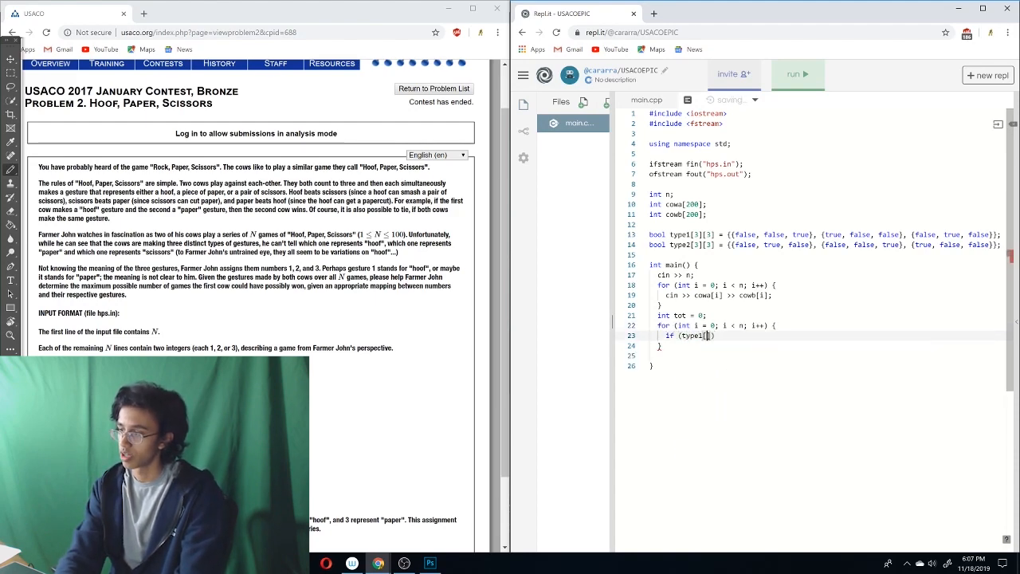
type("cowa[i]]")
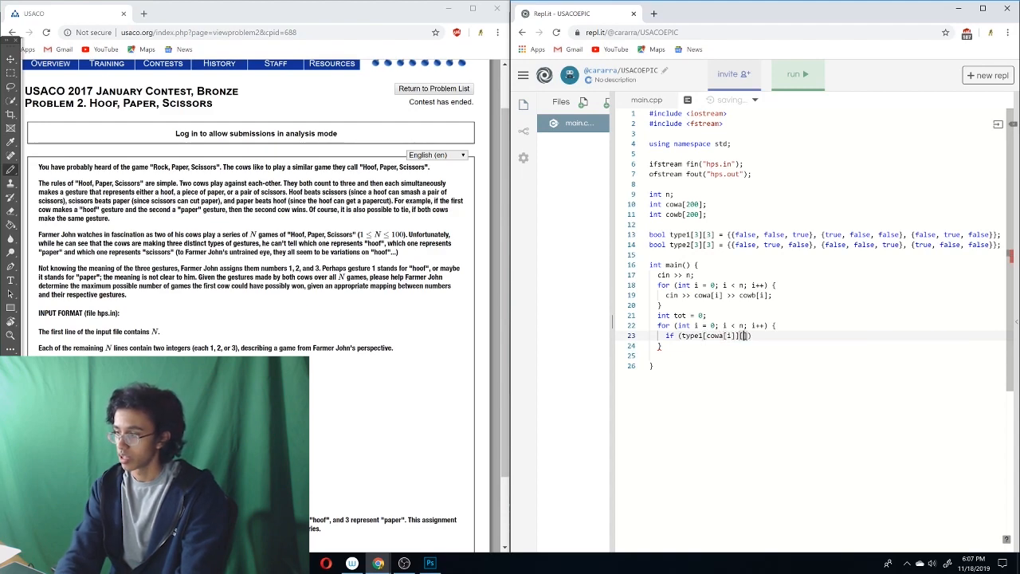
type("[cowb[i]]")
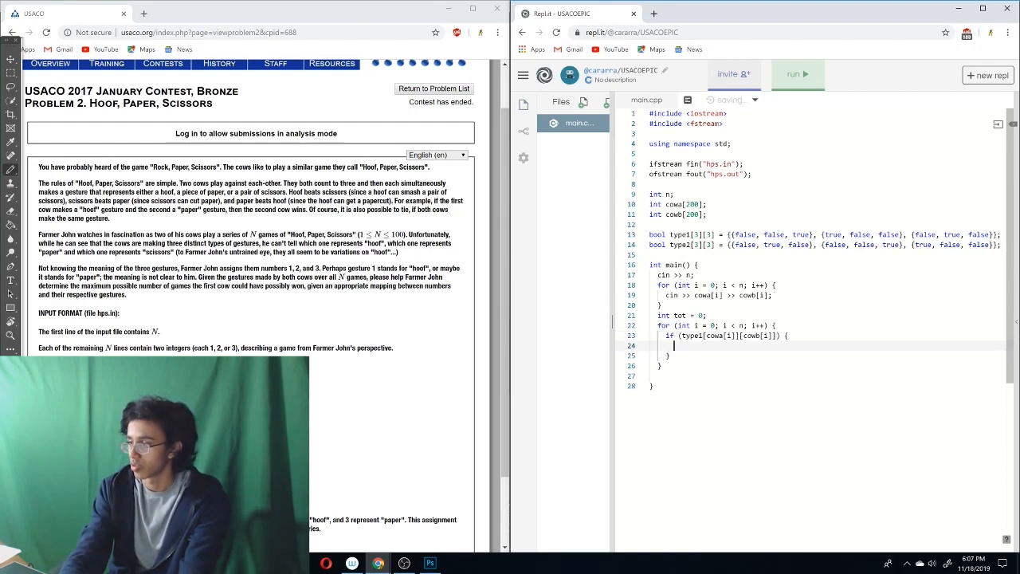
type("tot ++;")
left_click(682, 314)
type("1")
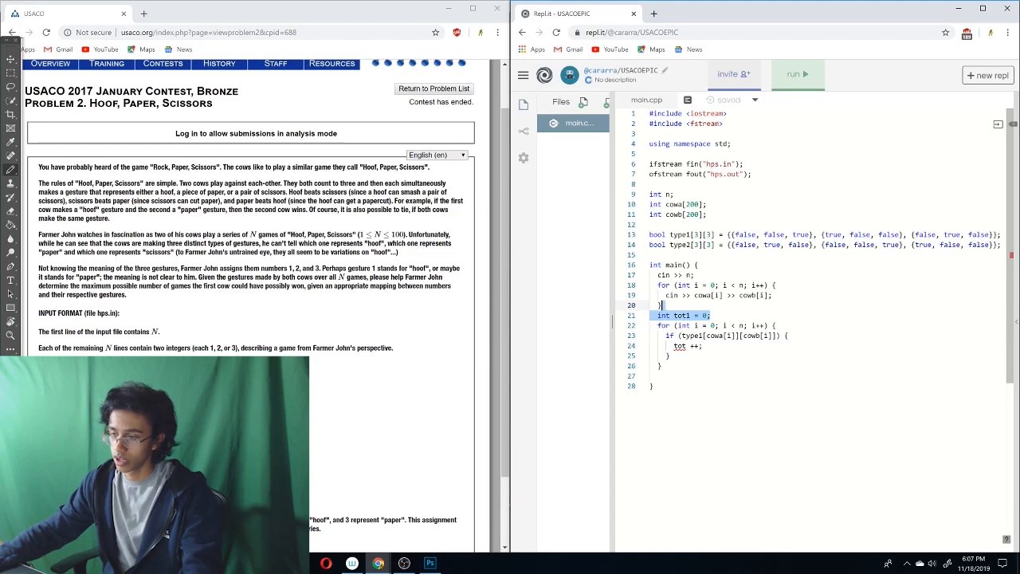
Add a tot2 counter, print max(tot1, tot2) with #include <math.h>, and run the program
type("int tot2 = 0;")
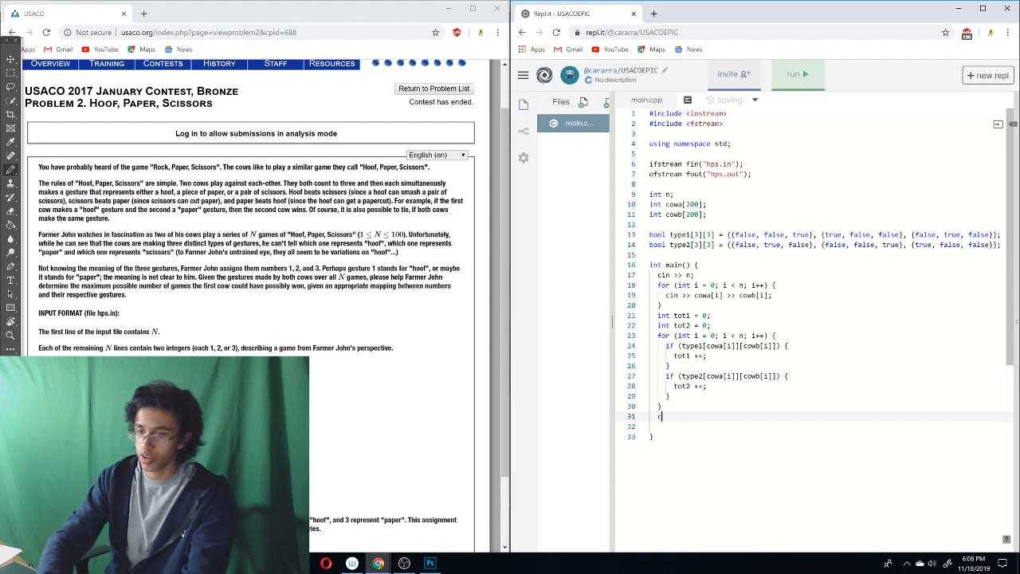
type("cout << max(tot1, tot2);")
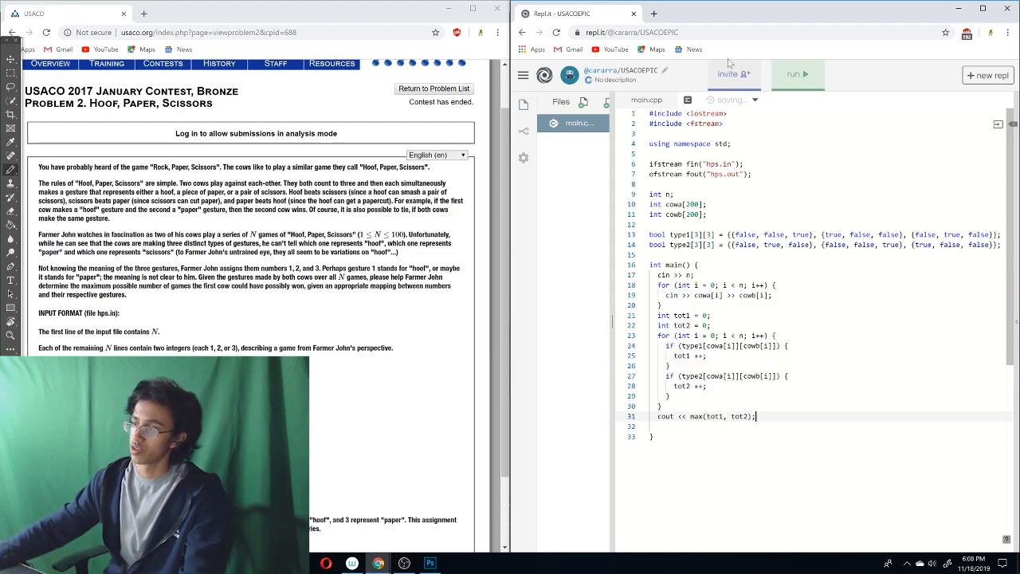
type("#include <math.h>")
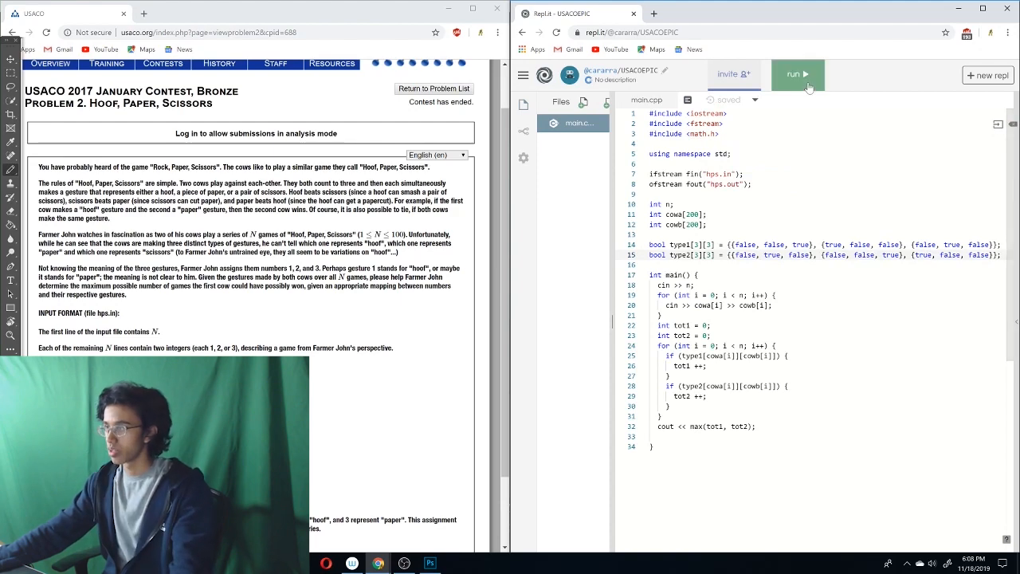
left_click(796, 74)
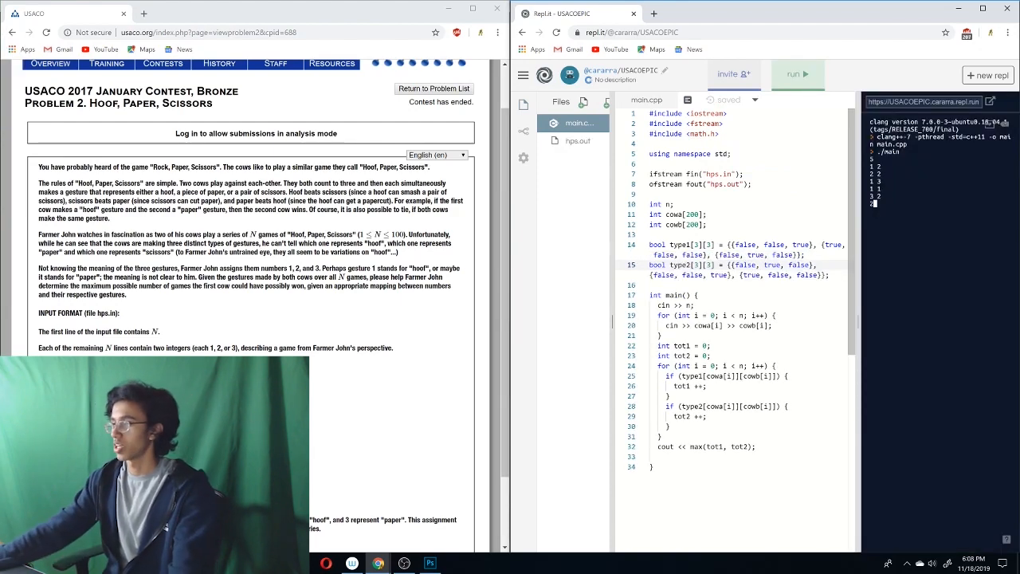